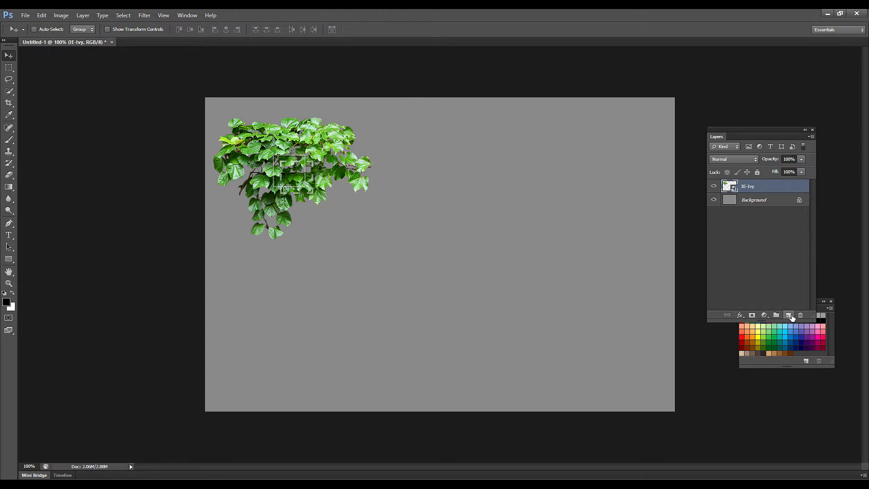
Step: Create an empty layer above the ivy photo and select the Brush for sketching
{"action": "left_click", "coordinate": [789, 315]}
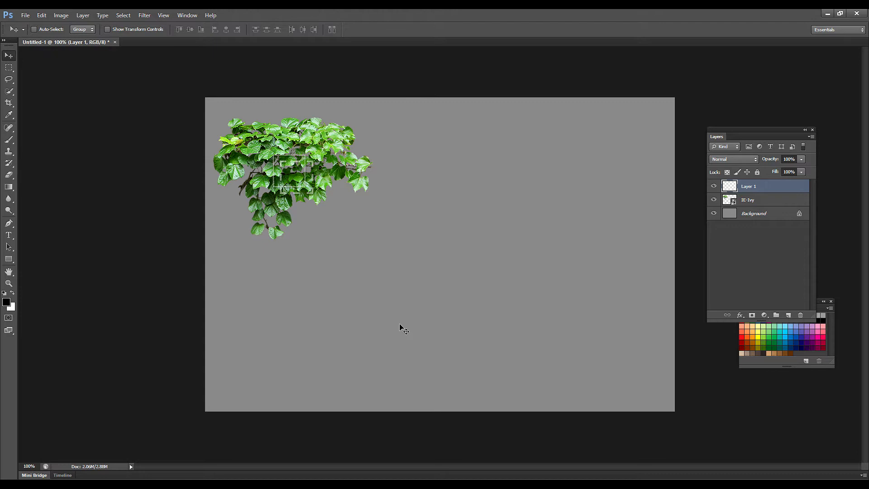
{"action": "left_click", "coordinate": [8, 140]}
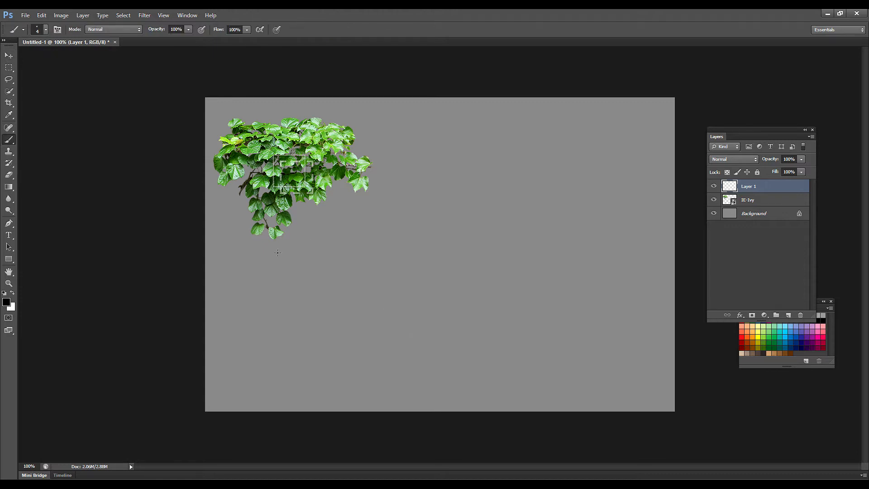
{"action": "mouse_move", "coordinate": [433, 264]}
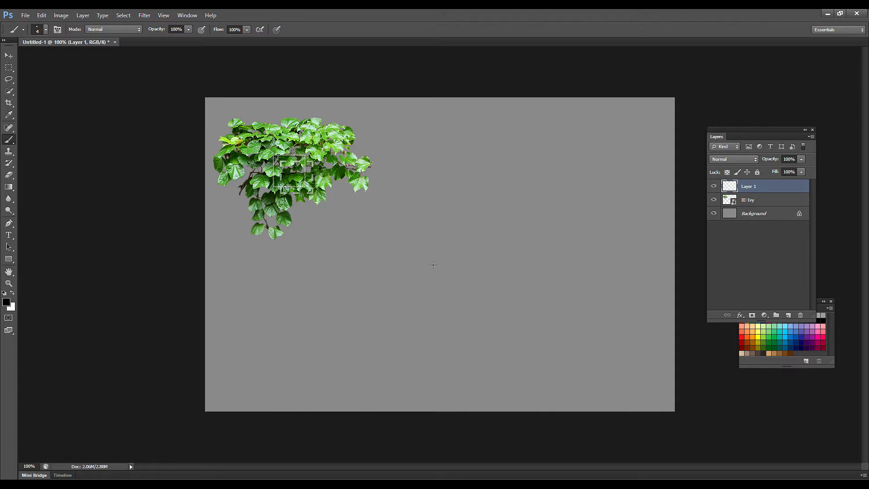
Step: Sketch leaf A's outline in black, starting the leaves-and-branches drawing
{"action": "left_click_drag", "start_coordinate": [440, 199], "coordinate": [440, 272]}
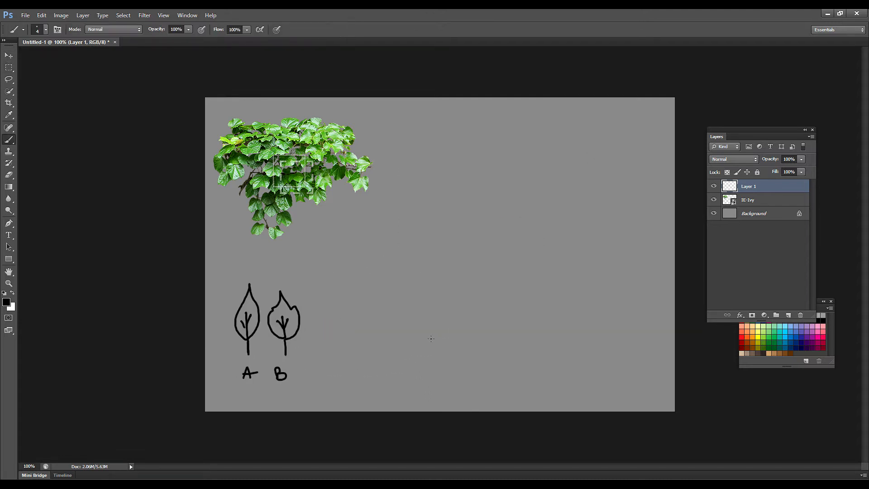
{"action": "mouse_move", "coordinate": [381, 273]}
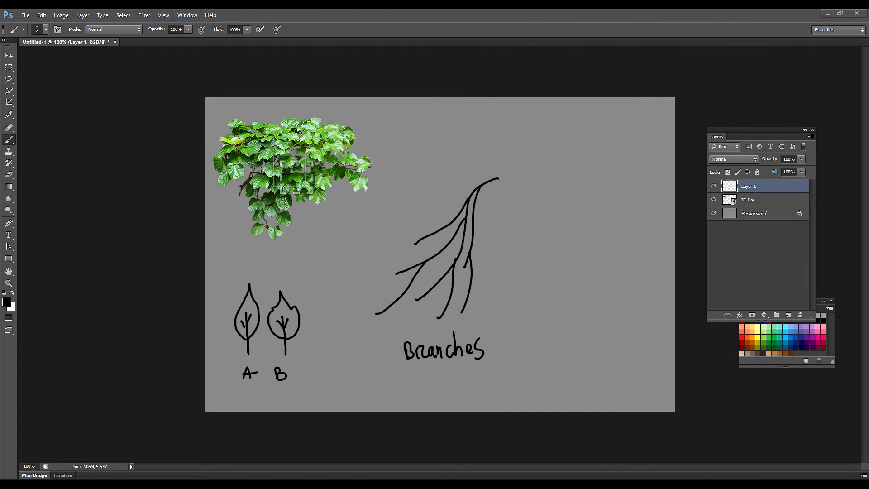
{"action": "mouse_move", "coordinate": [342, 371]}
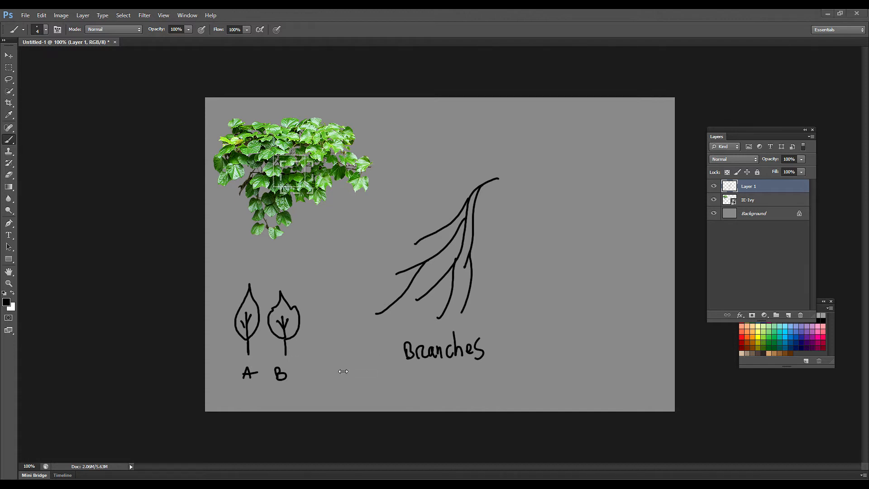
Step: Copy leaves onto the branches, then select the range of duplicated sketch layers
{"action": "left_click", "coordinate": [7, 68]}
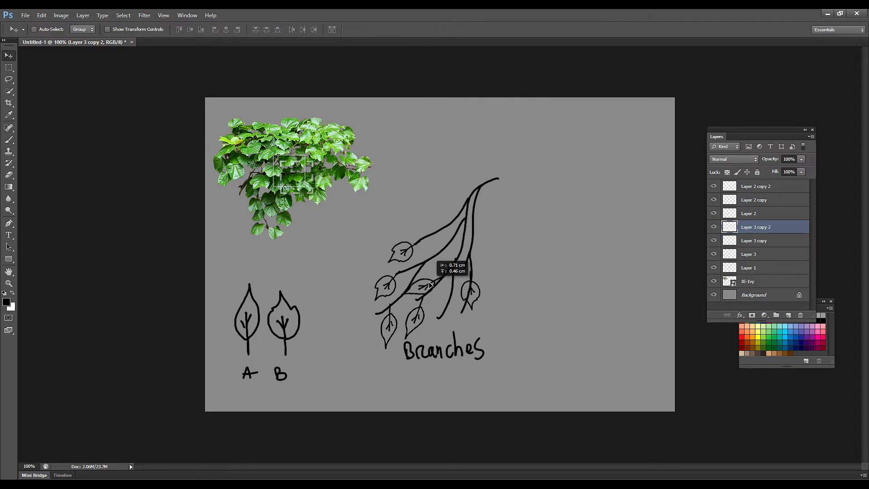
{"action": "left_click", "coordinate": [749, 267]}
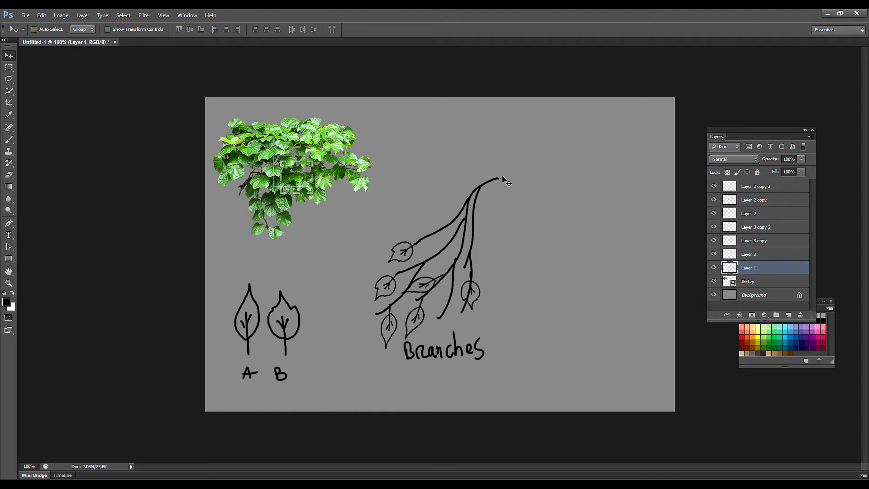
{"action": "left_click", "coordinate": [756, 187]}
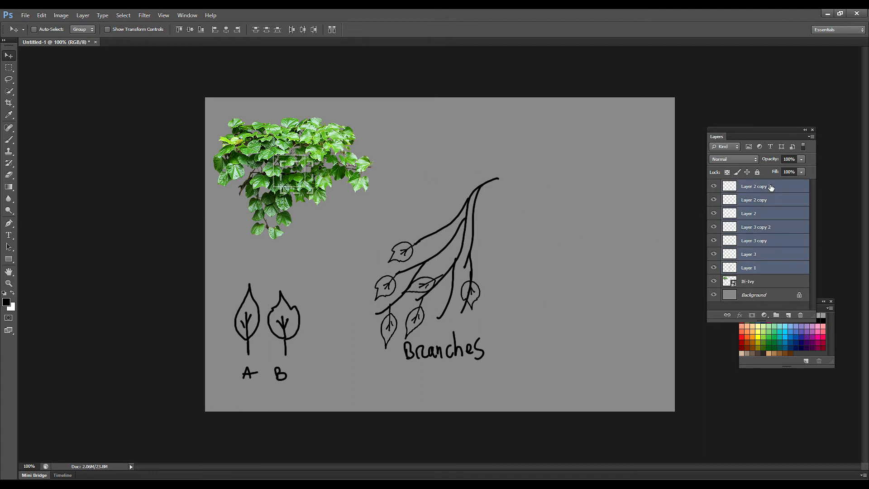
{"action": "left_click", "coordinate": [763, 227]}
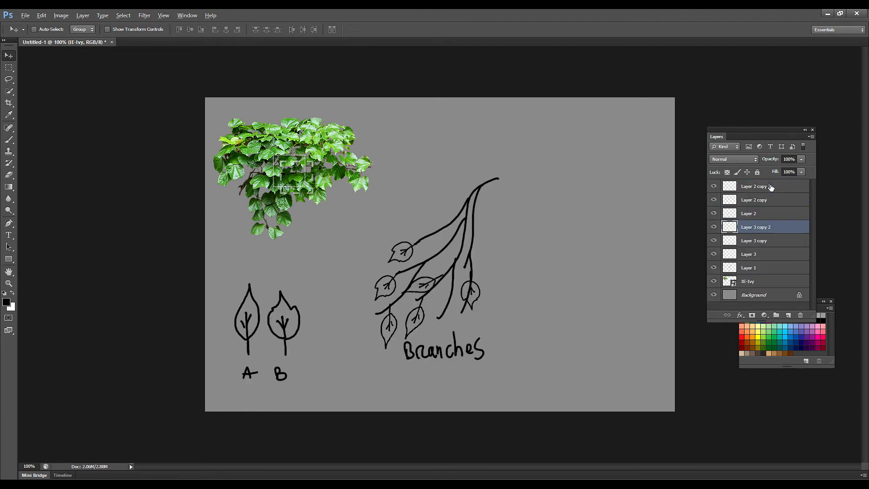
Step: Undo back to the plain branch sketch and add a new layer for spawn markers
{"action": "left_click", "coordinate": [760, 187]}
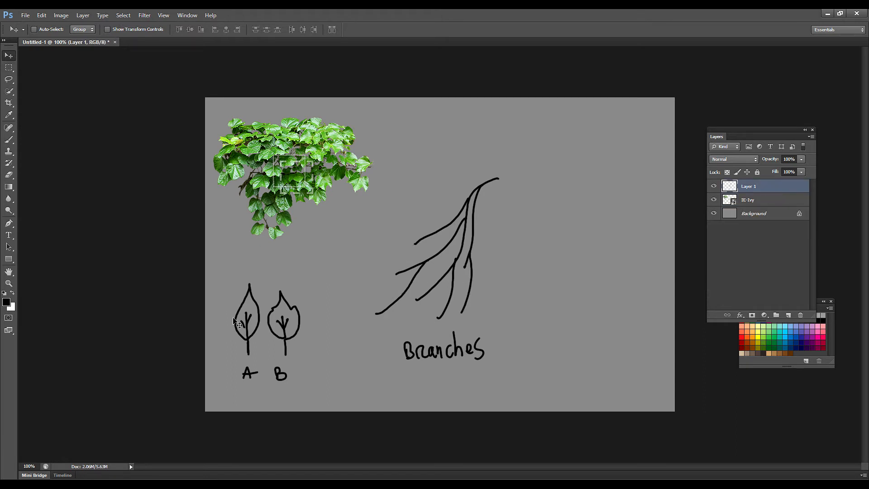
{"action": "mouse_move", "coordinate": [538, 315]}
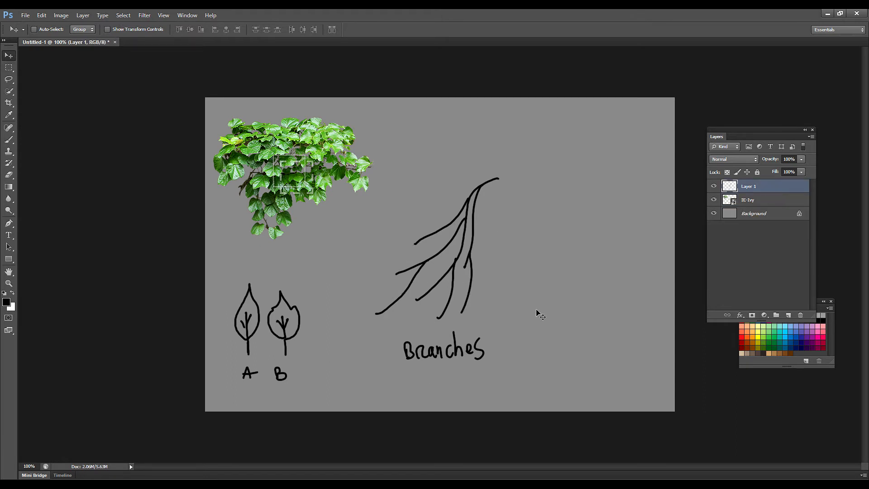
{"action": "mouse_move", "coordinate": [391, 262]}
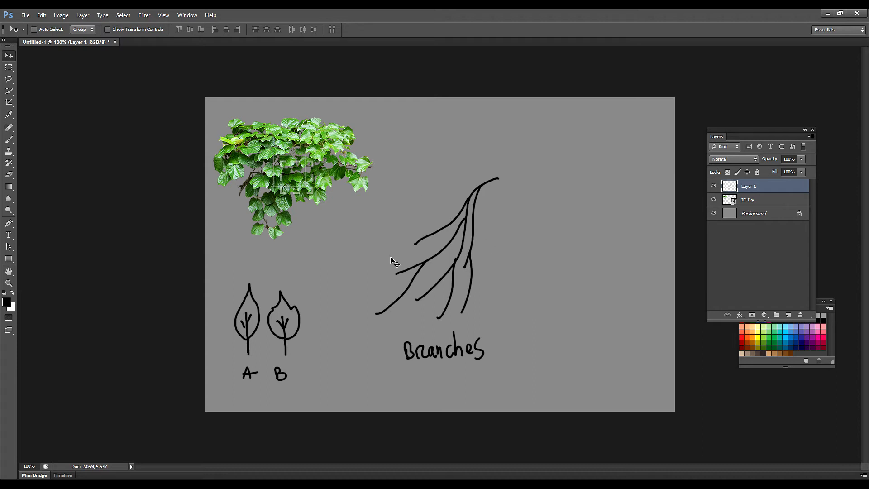
{"action": "mouse_move", "coordinate": [373, 338]}
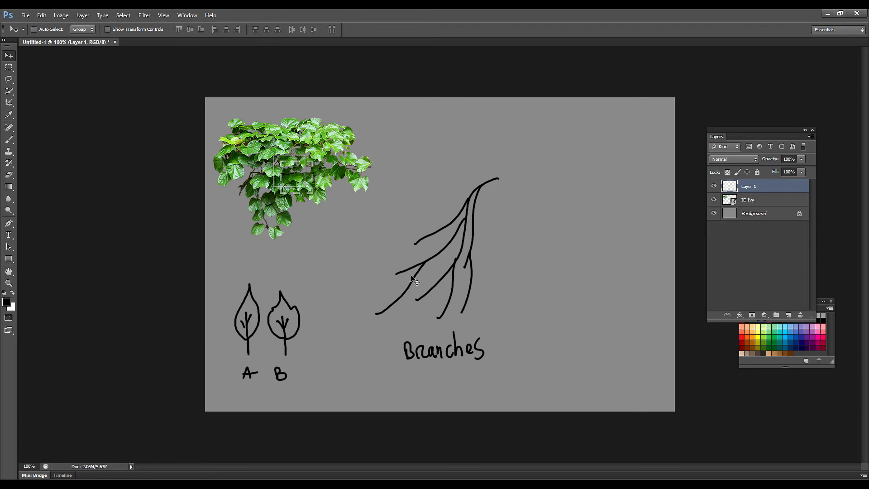
{"action": "mouse_move", "coordinate": [248, 294]}
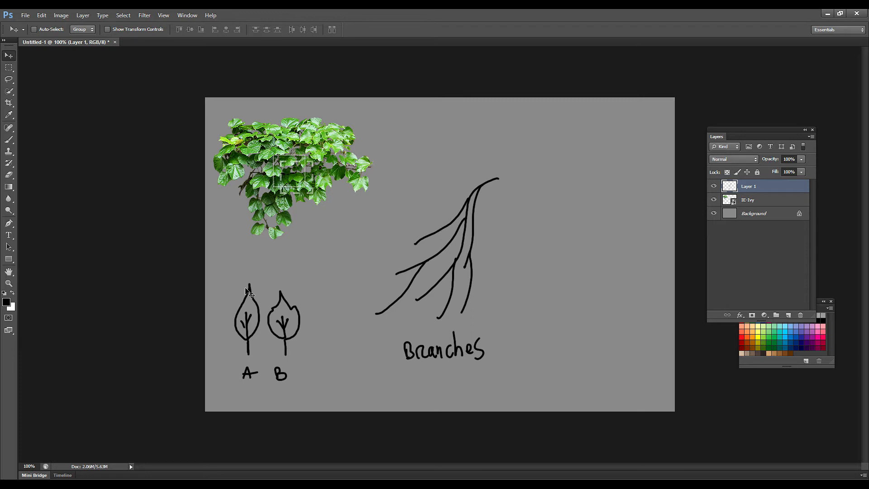
{"action": "left_click", "coordinate": [787, 315]}
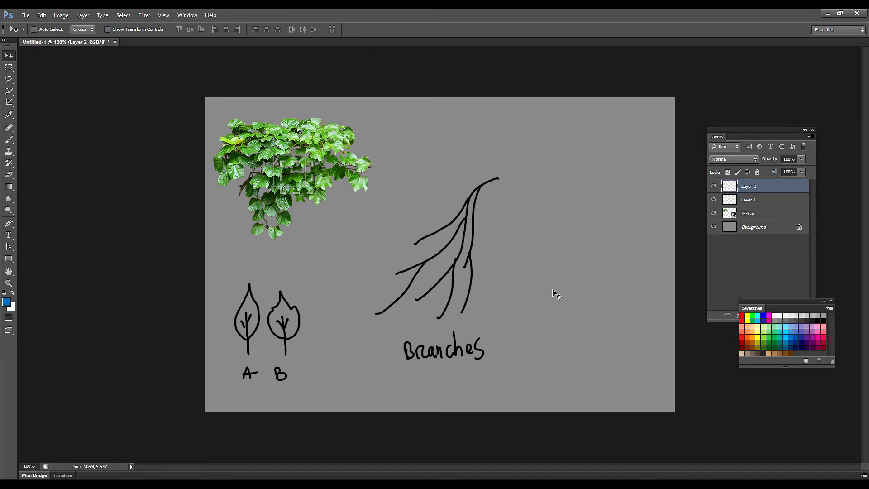
Step: Paint a blue legend dot labelled SPAWN to the right of the branches
{"action": "left_click", "coordinate": [8, 139]}
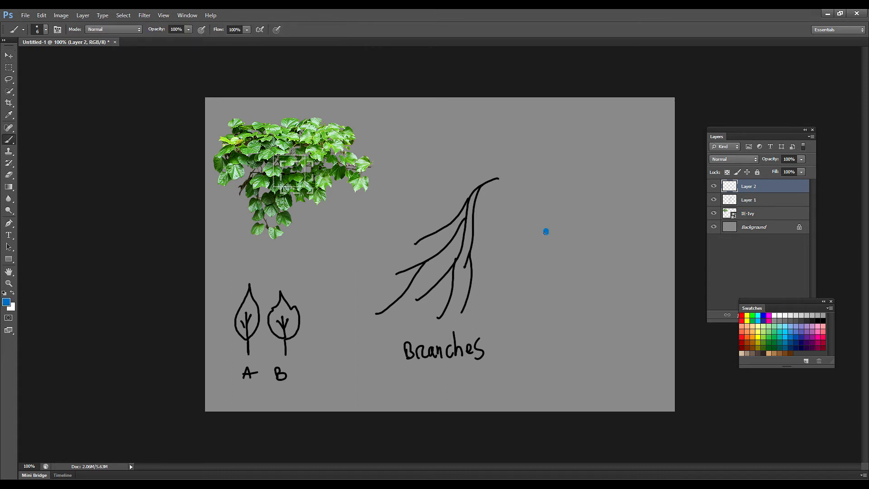
{"action": "left_click_drag", "start_coordinate": [546, 233], "coordinate": [557, 226]}
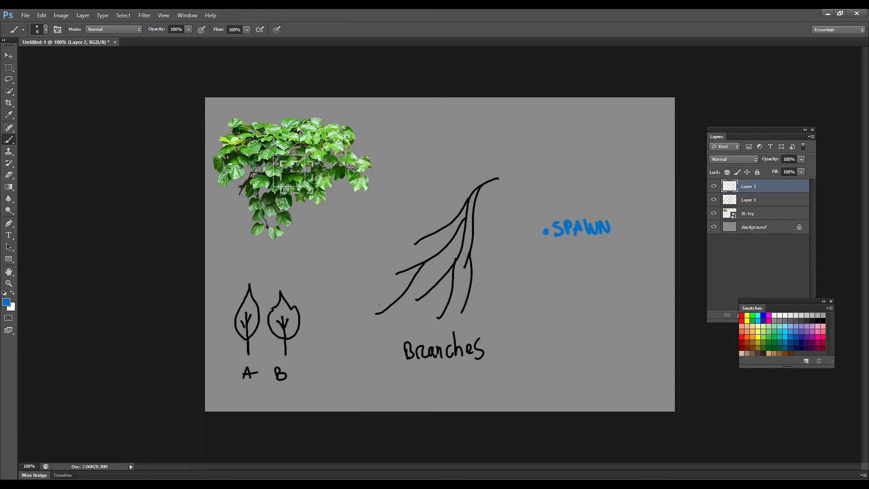
{"action": "mouse_move", "coordinate": [420, 315]}
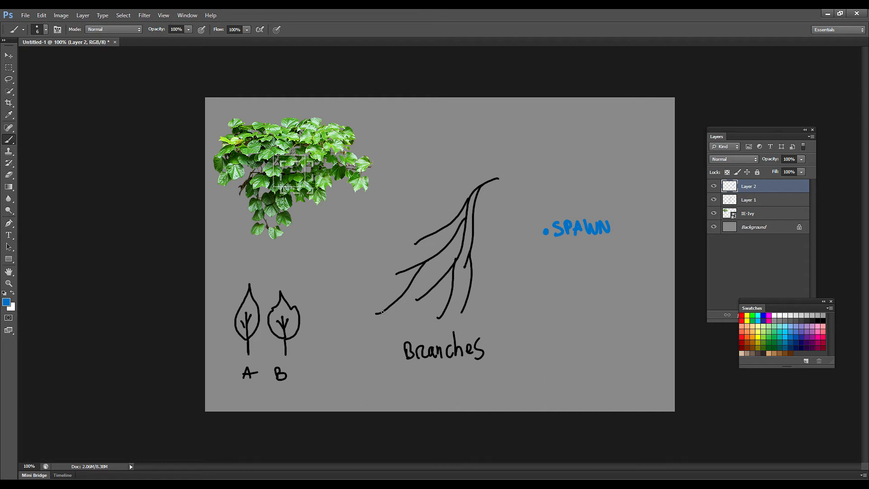
Step: Dab a dozen blue spawn dots along the branch lines
{"action": "left_click_drag", "start_coordinate": [385, 307], "coordinate": [421, 263]}
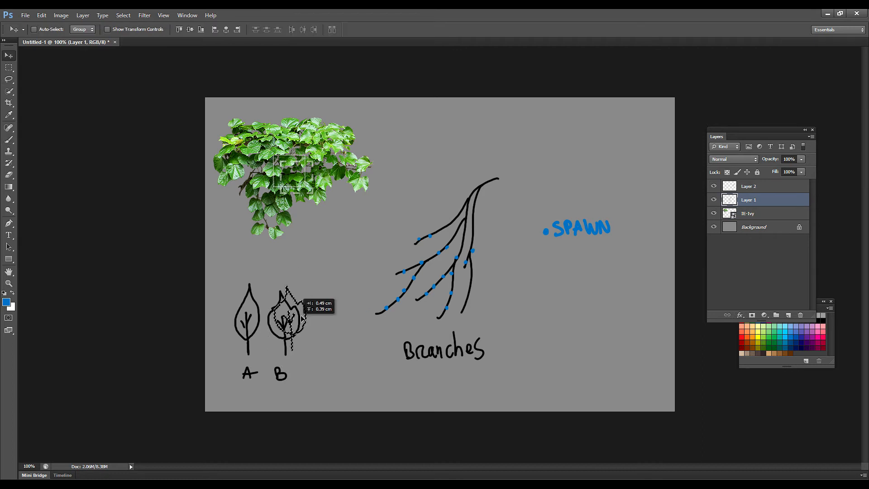
Step: Alt-drag leaf copies above and along the branches, dismissing the invalid value warning
{"action": "left_click_drag", "start_coordinate": [288, 311], "coordinate": [366, 258]}
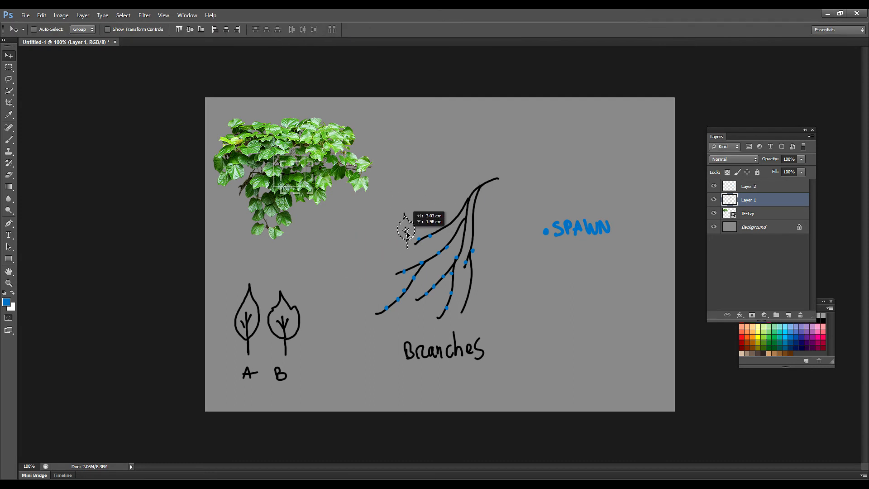
{"action": "left_click_drag", "start_coordinate": [407, 230], "coordinate": [412, 253]}
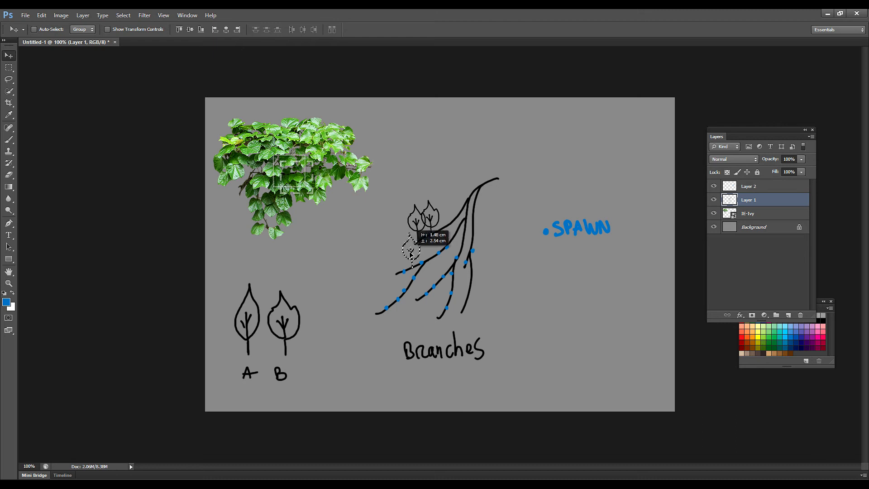
{"action": "left_click_drag", "start_coordinate": [411, 252], "coordinate": [397, 284]}
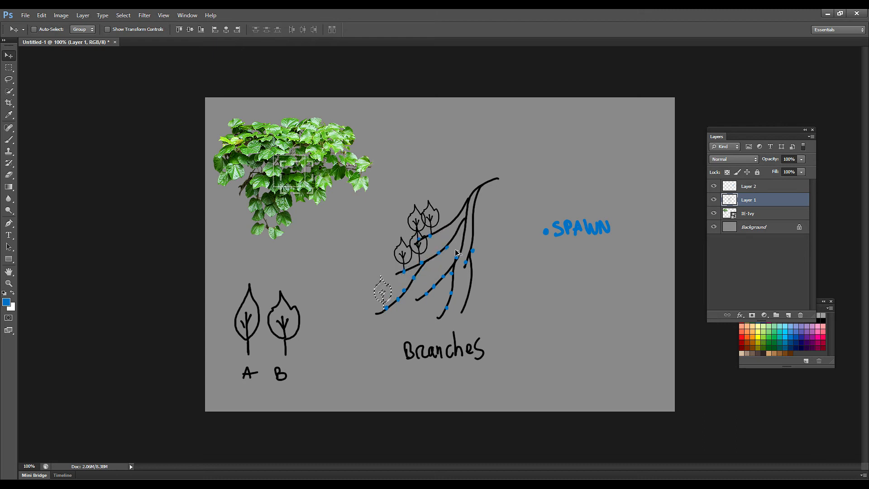
{"action": "left_click_drag", "start_coordinate": [382, 291], "coordinate": [366, 255]}
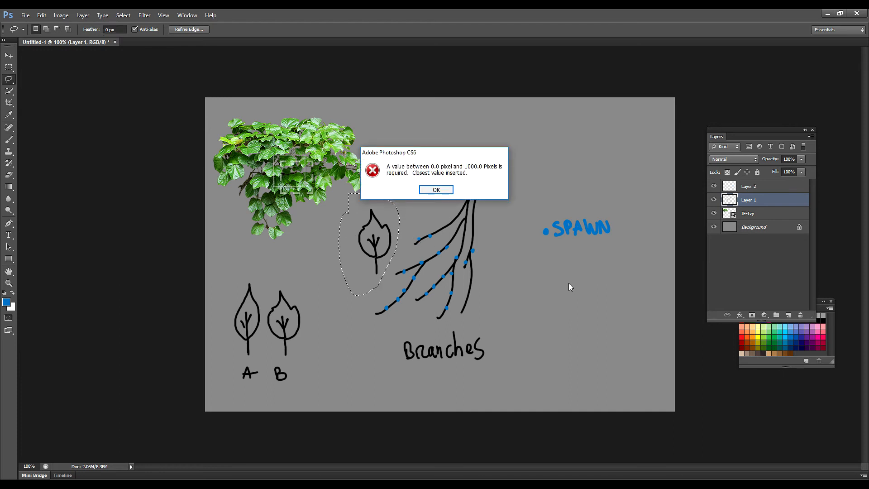
{"action": "left_click", "coordinate": [435, 190]}
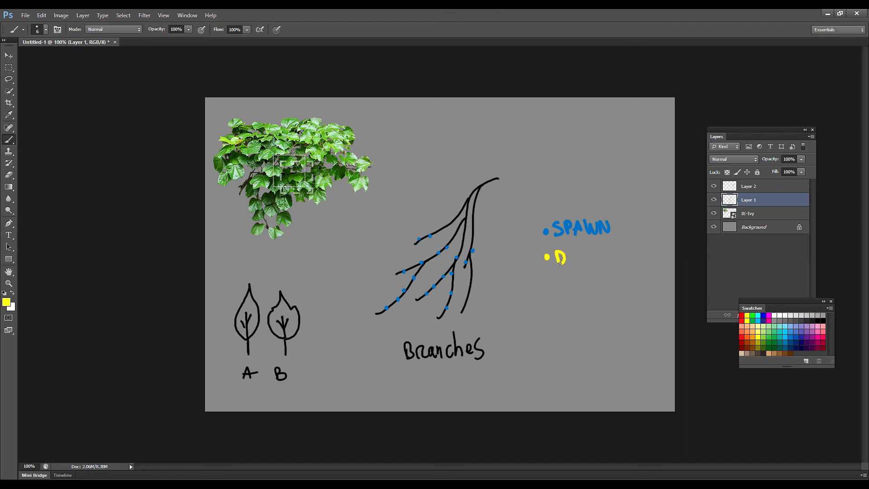
Step: Paint a yellow legend dot and write the Direction label beneath SPAWN
{"action": "left_click_drag", "start_coordinate": [554, 256], "coordinate": [619, 256]}
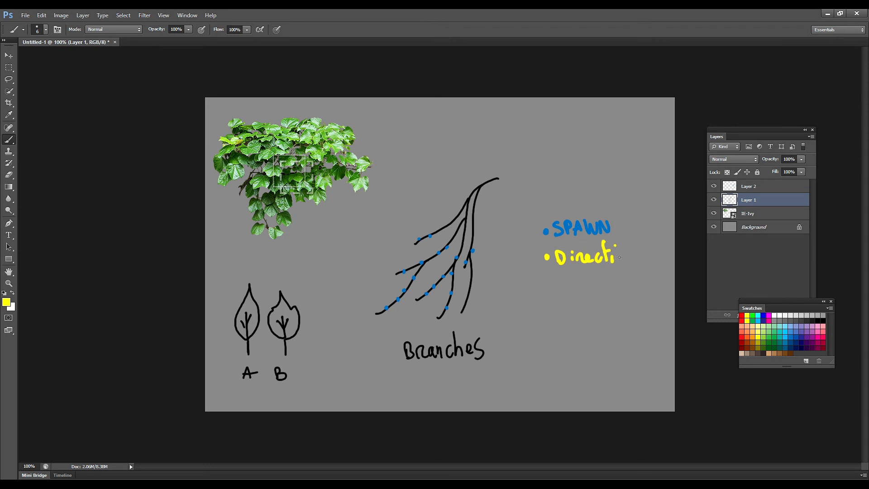
{"action": "left_click_drag", "start_coordinate": [438, 269], "coordinate": [481, 319]}
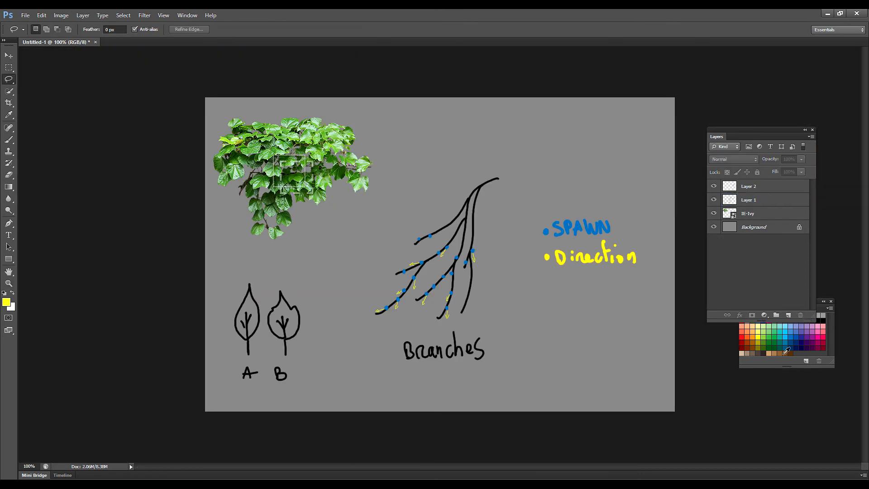
Step: Cut leaf A to its own layer, transform it, and lay a rotated copy on the lower branch
{"action": "left_click", "coordinate": [749, 199]}
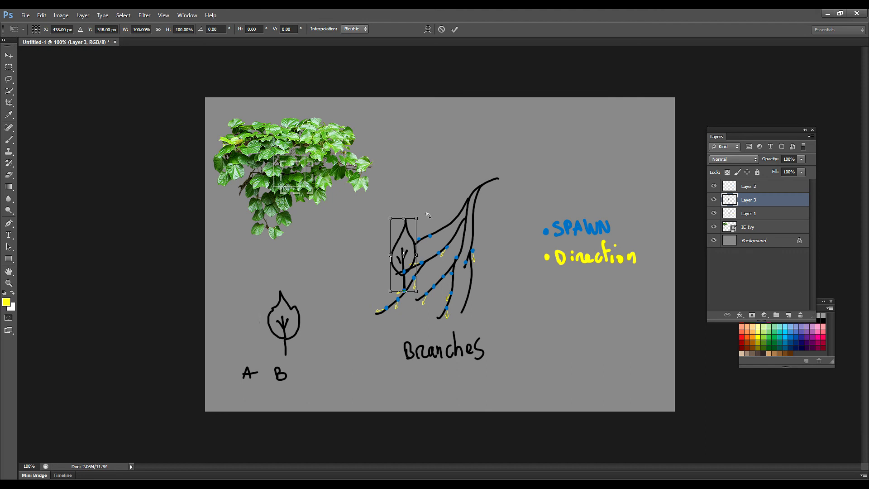
{"action": "key", "text": "Enter"}
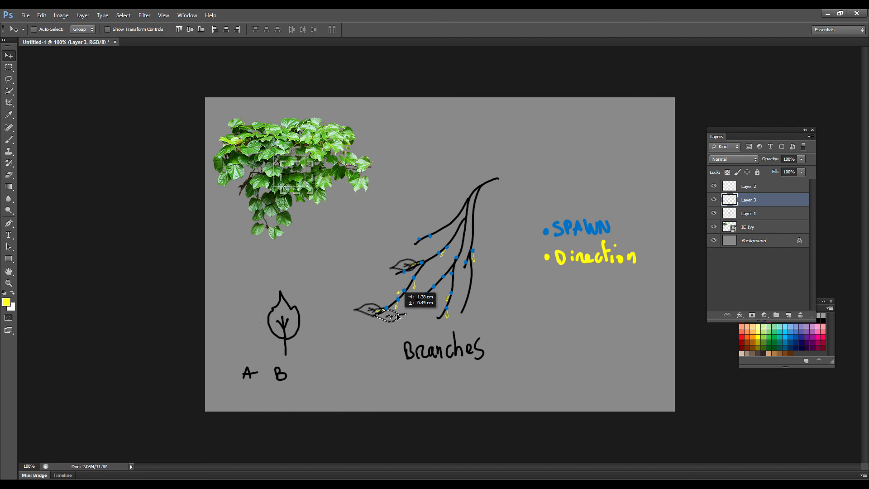
{"action": "left_click_drag", "start_coordinate": [394, 319], "coordinate": [399, 308]}
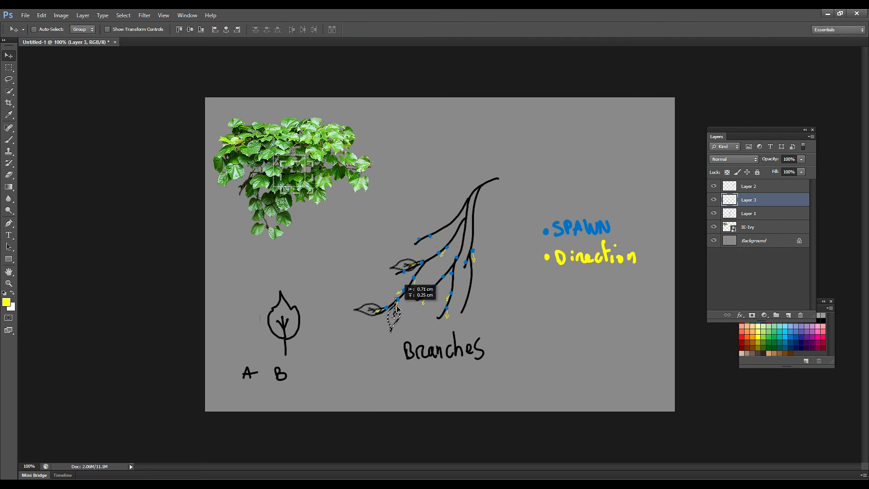